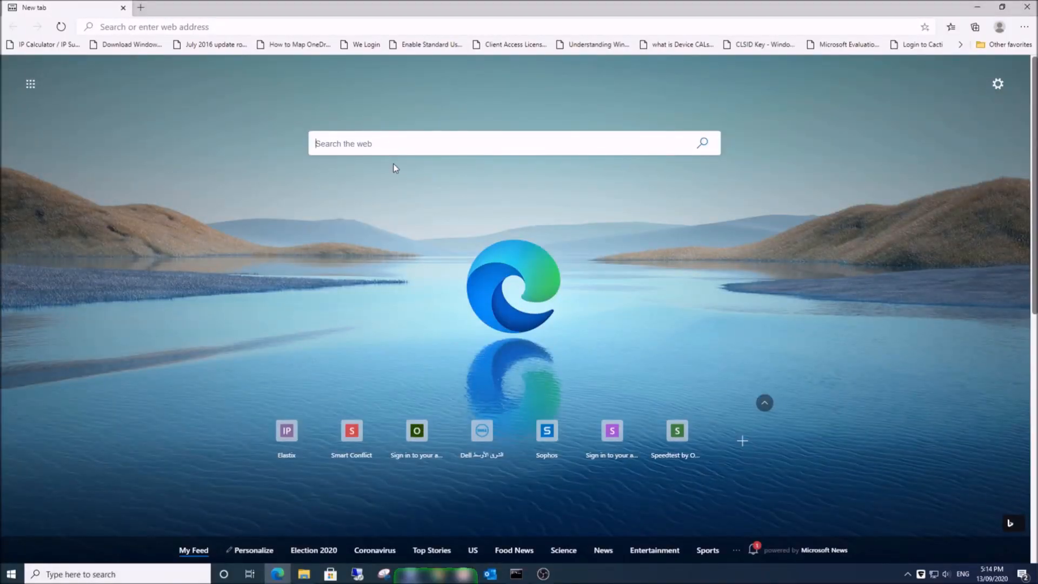
Enter 'windows 10 media creator' into the new tab page's web search box without submitting
type("windows")
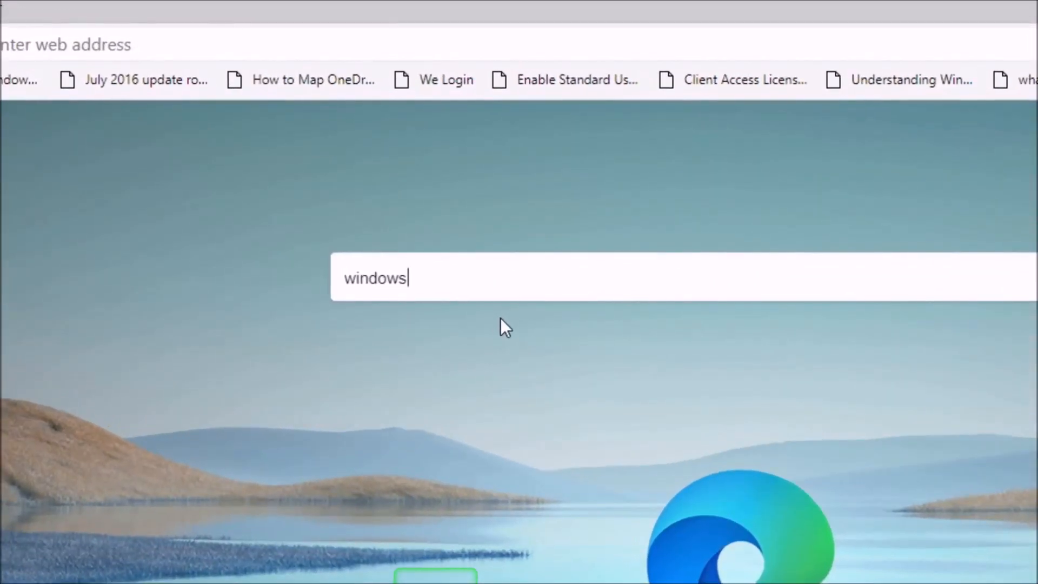
type("10")
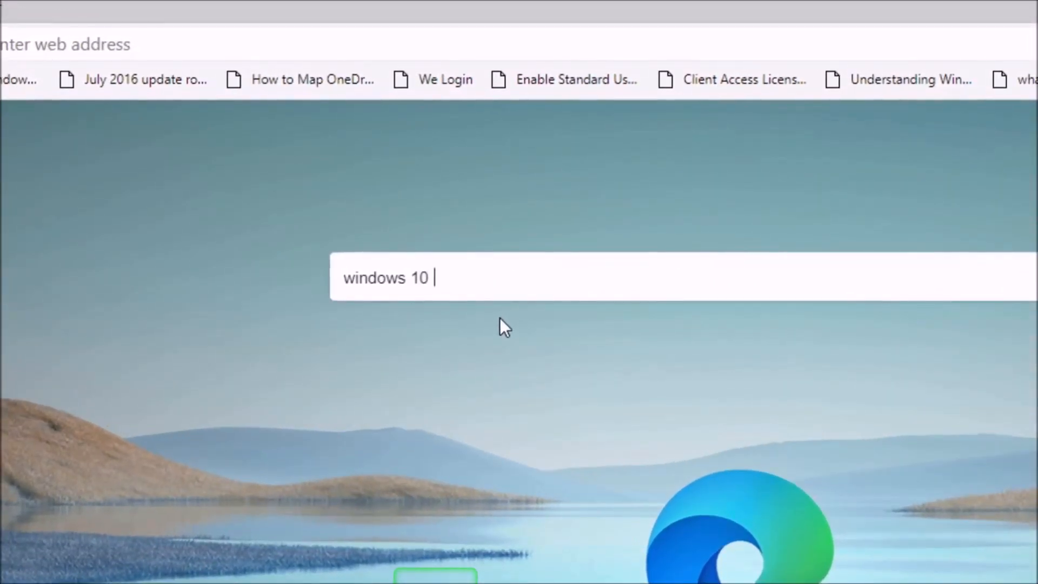
type("medi")
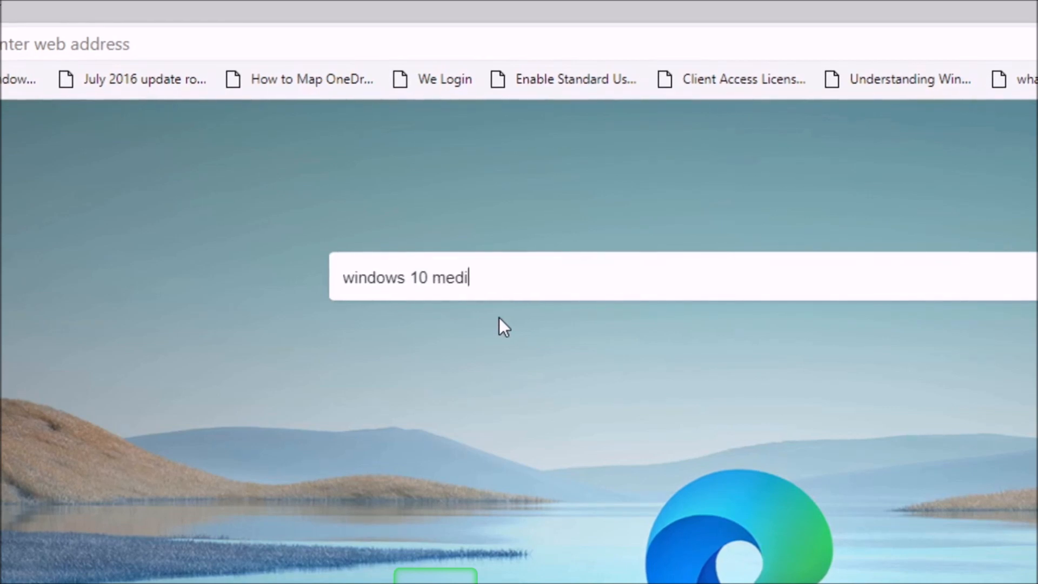
type("a c")
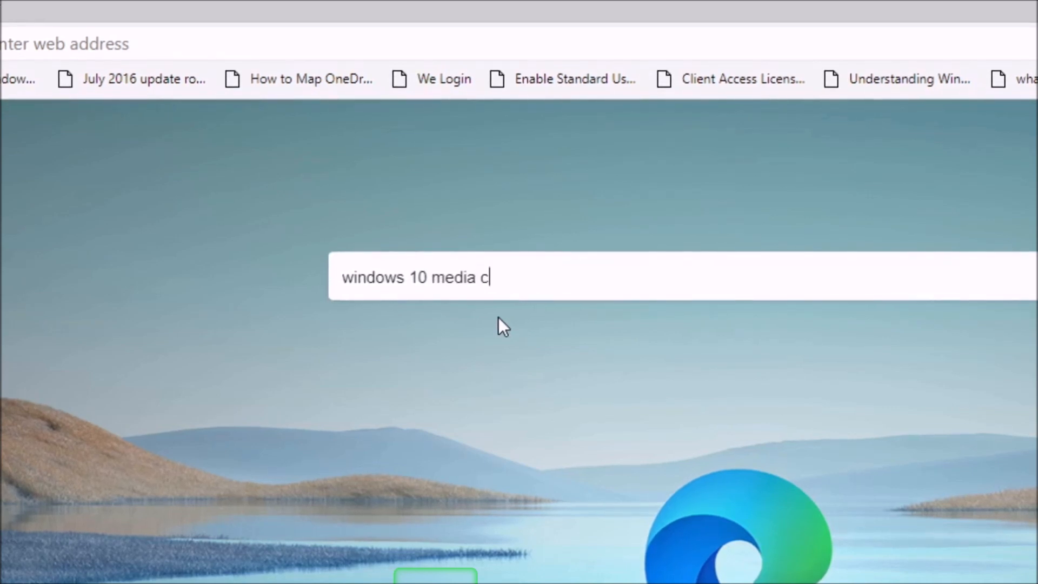
type("reator")
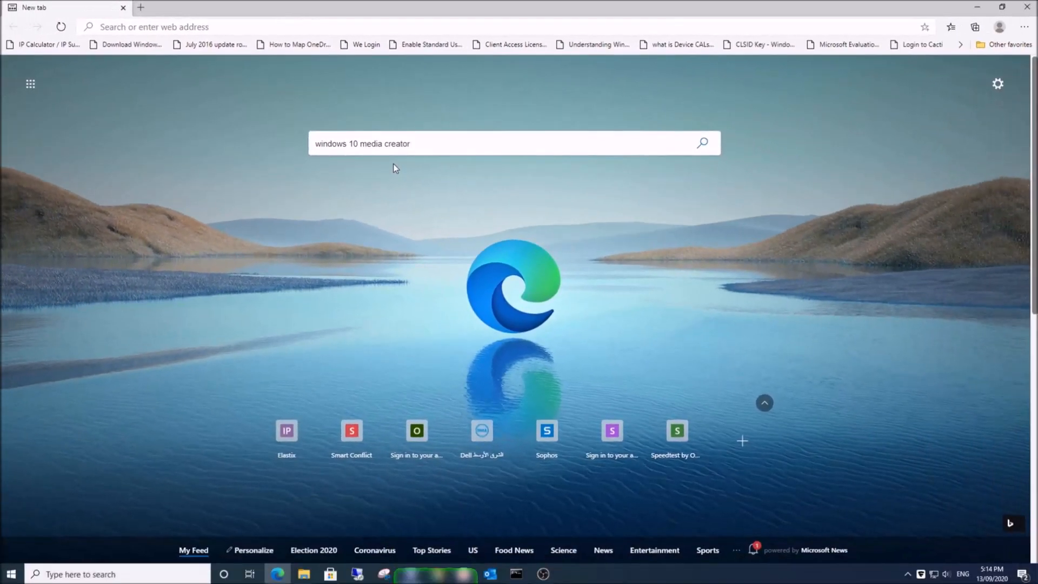
Run the search and follow the microsoft.com Download Windows 10 result
left_click(701, 143)
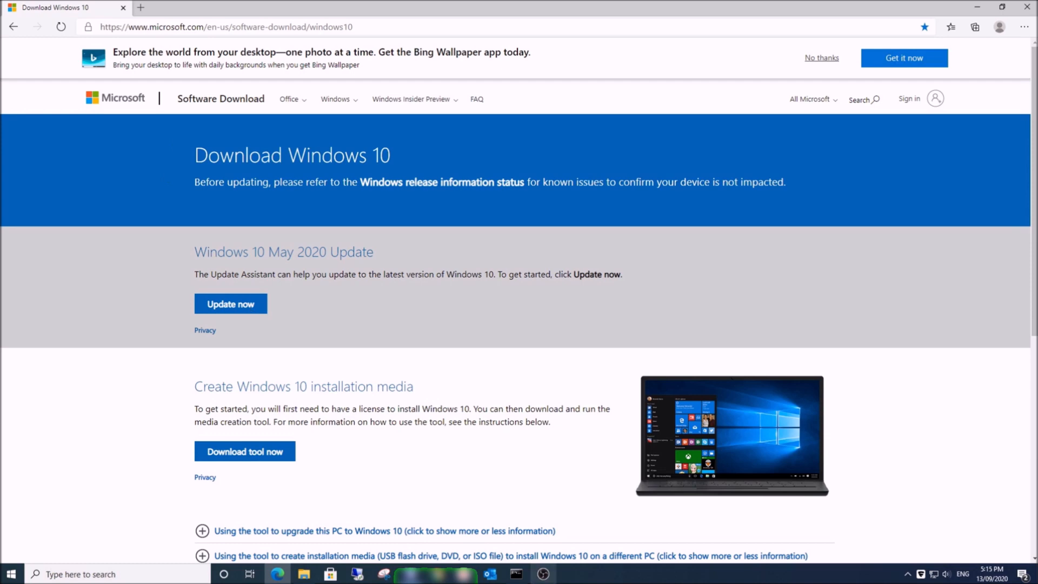
mouse_move(487, 406)
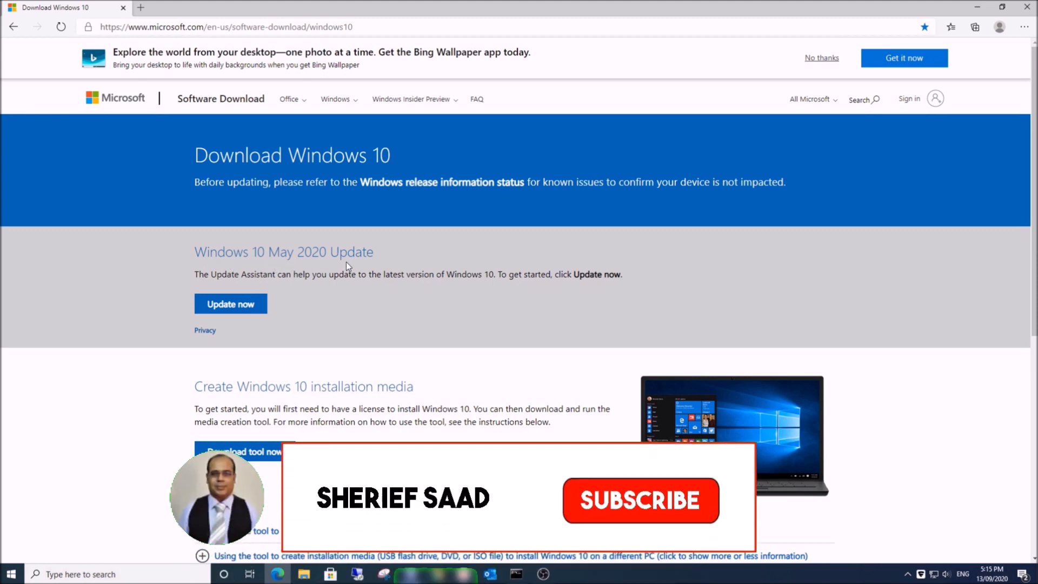
left_click(639, 500)
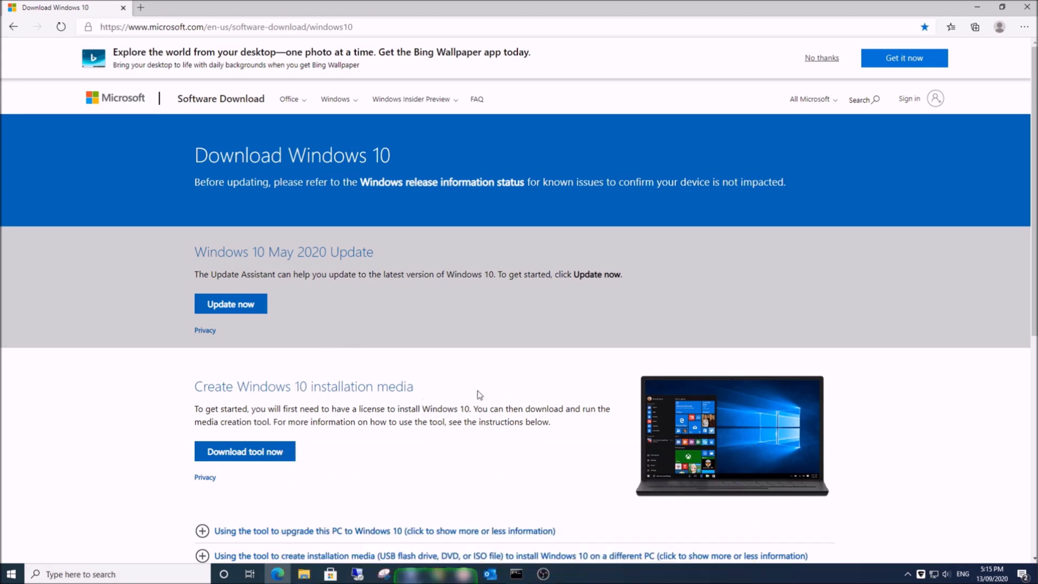
mouse_move(264, 349)
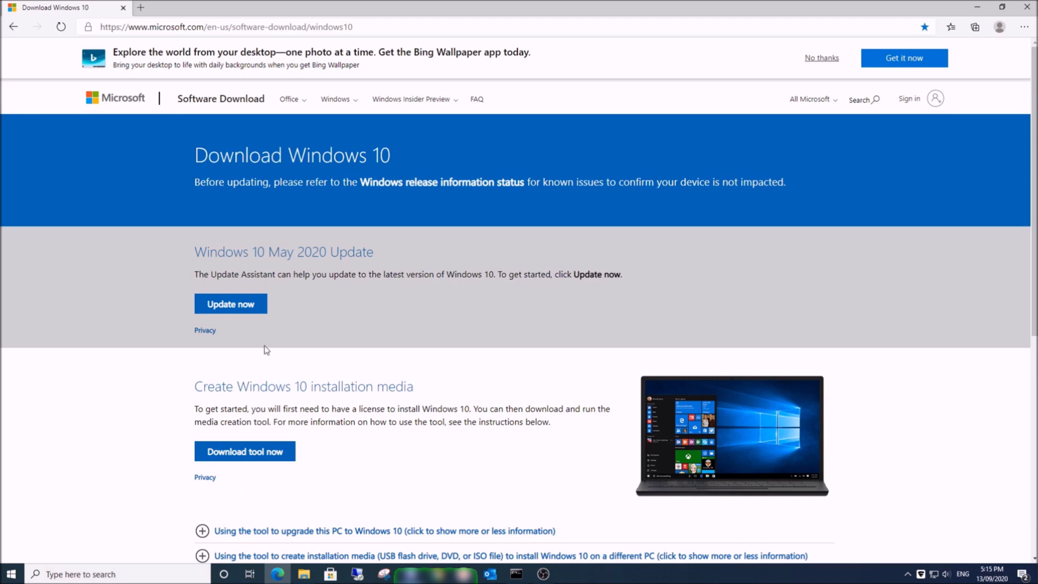
mouse_move(157, 281)
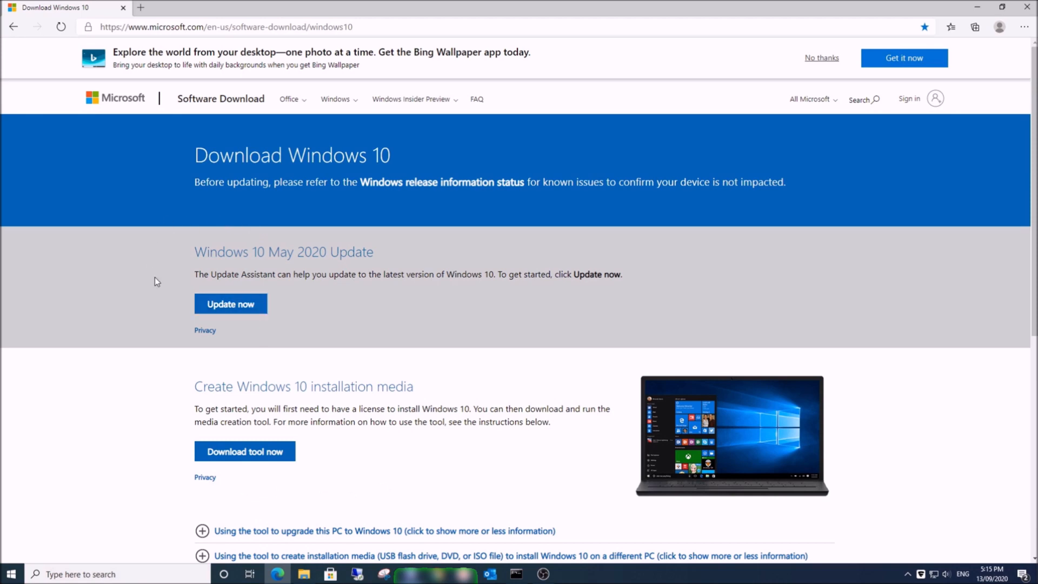
mouse_move(343, 208)
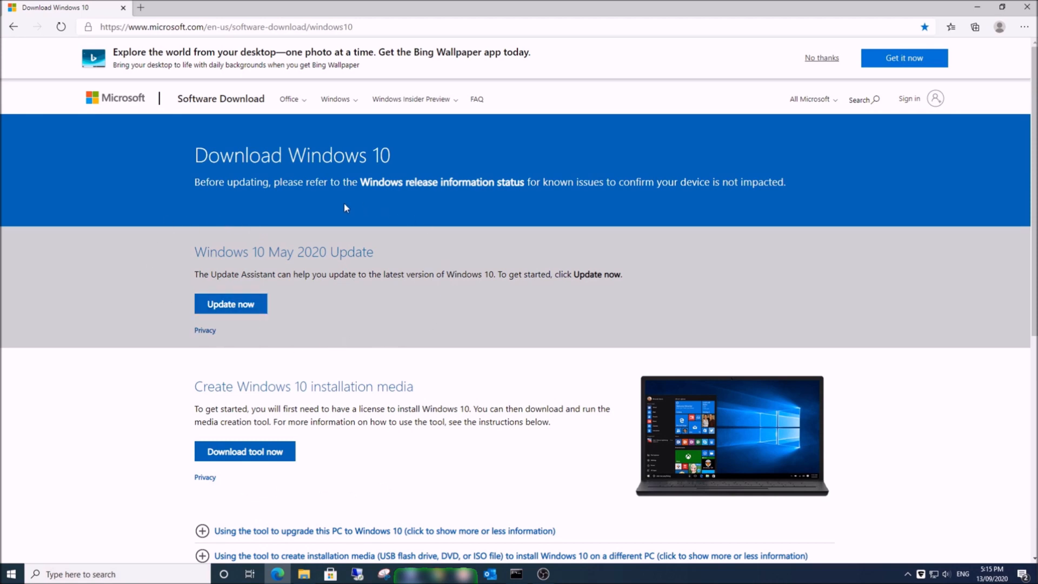
mouse_move(313, 348)
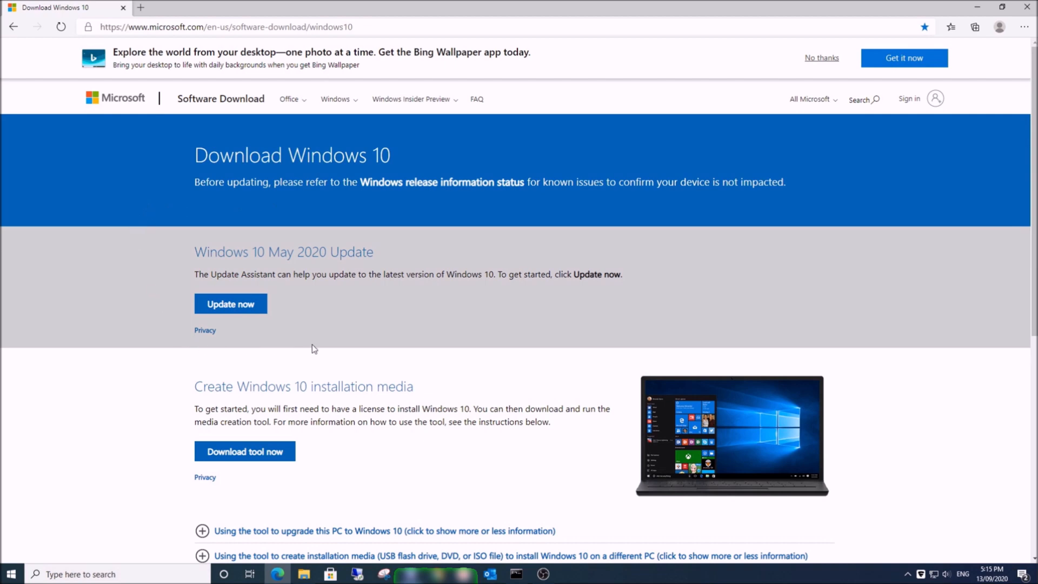
mouse_move(435, 509)
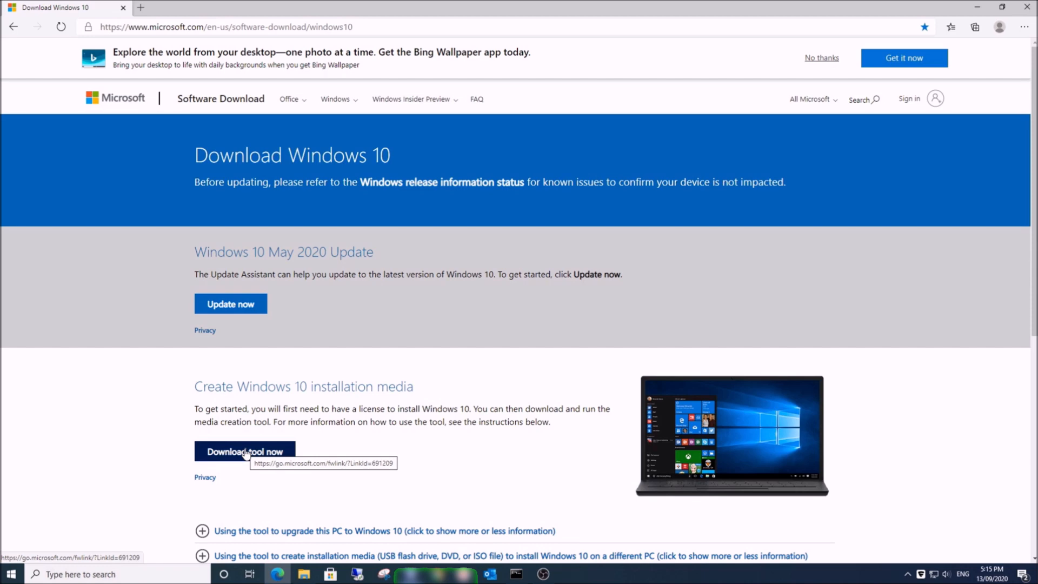
Download the media creation tool with Download tool now and open the installer from the download bar
left_click(244, 452)
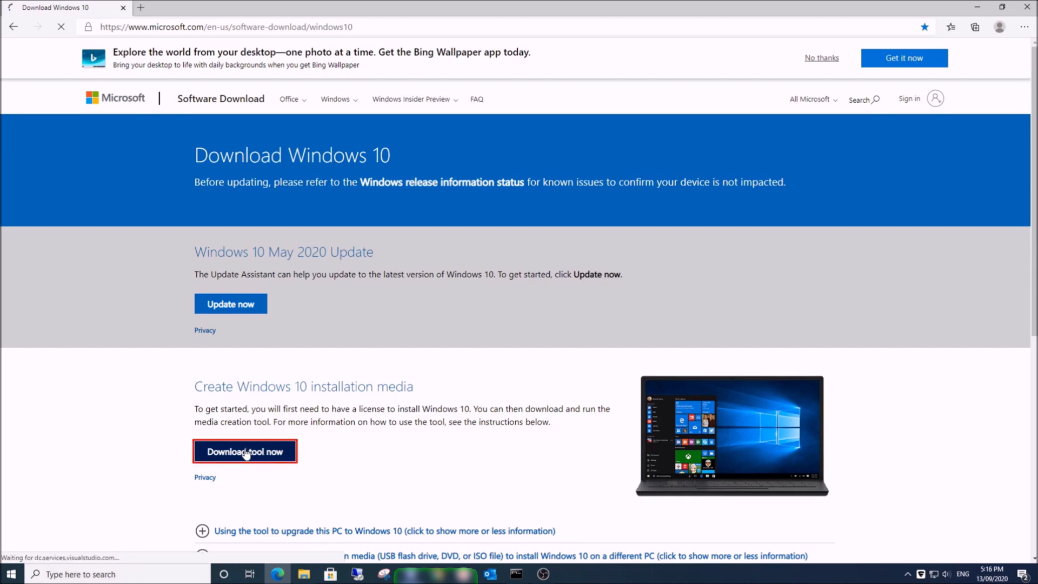
left_click(244, 450)
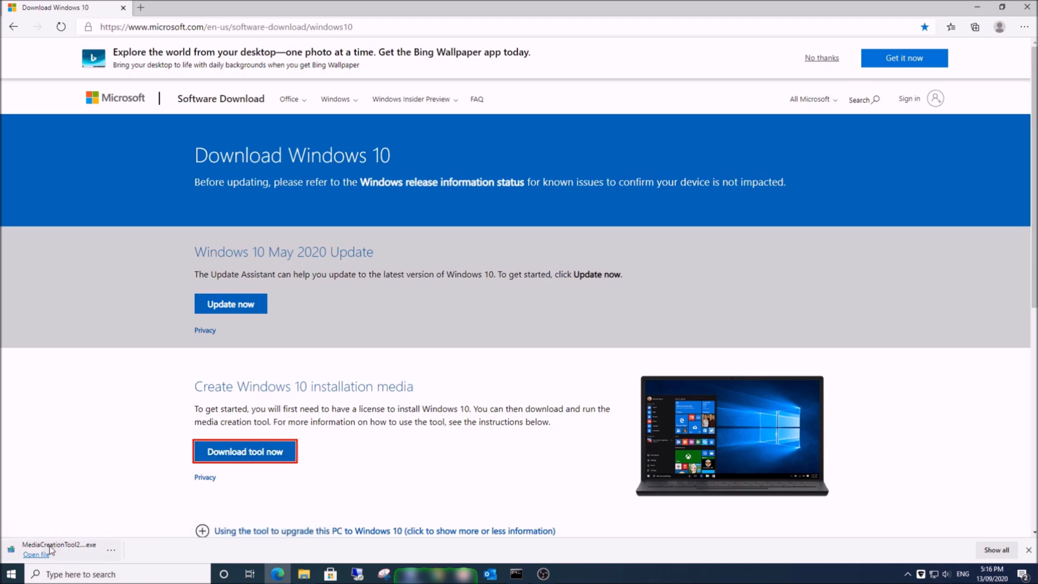
mouse_move(37, 555)
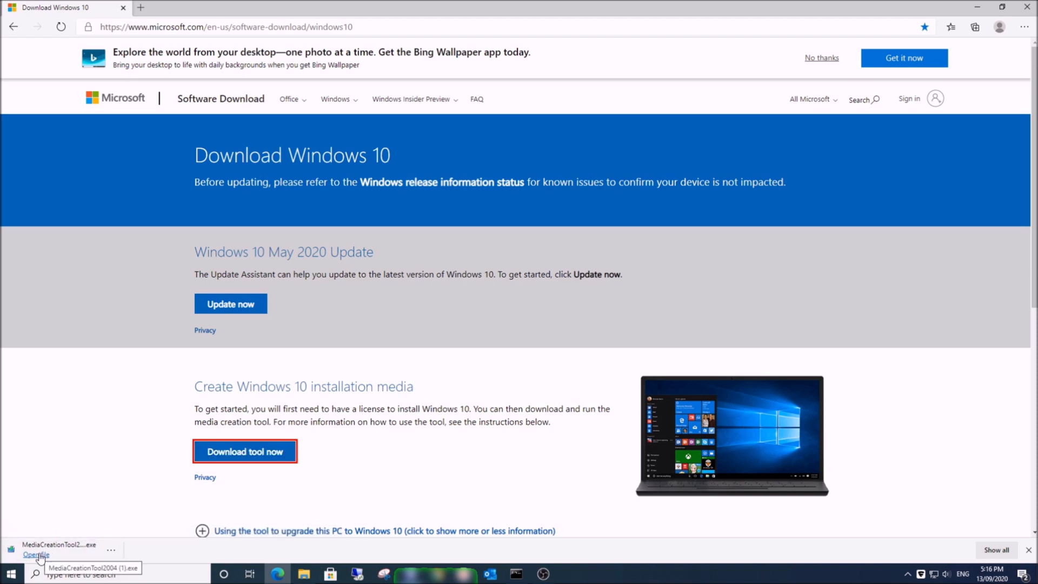
left_click(36, 554)
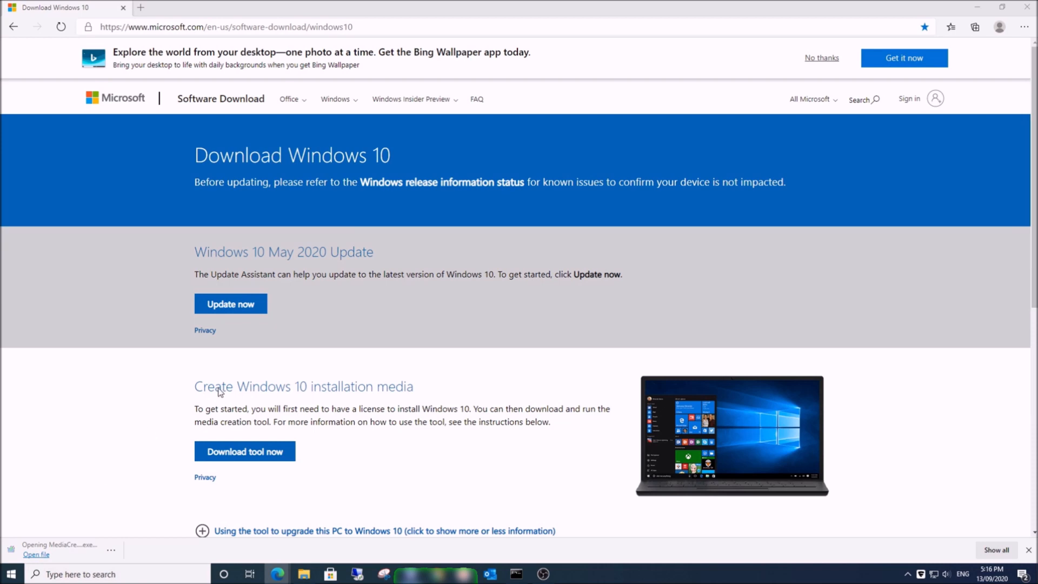
Launch the tool, accept its prompts and select Create installation media (USB flash drive, DVD, or ISO file)
left_click(36, 553)
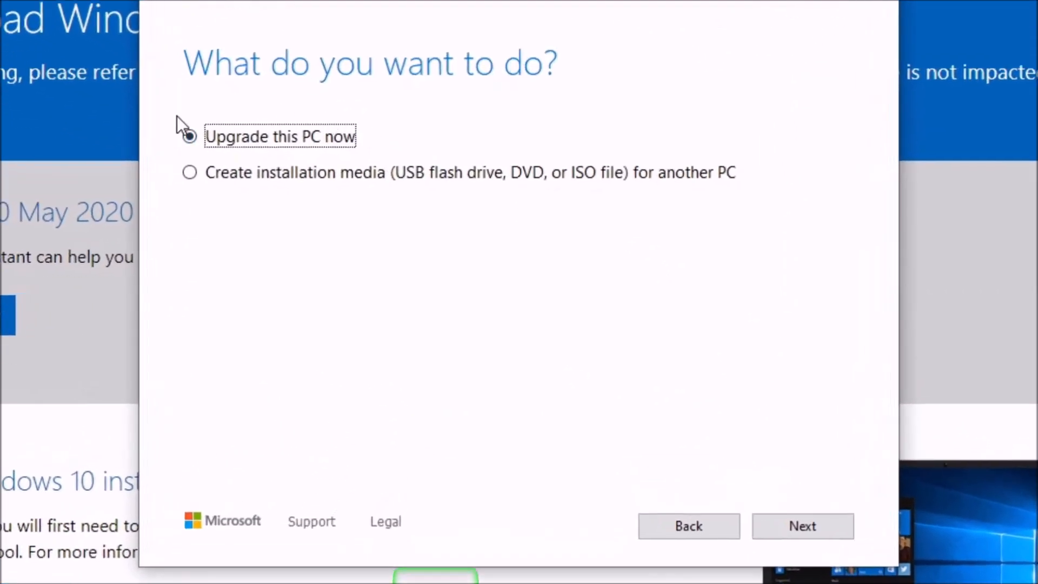
left_click(189, 136)
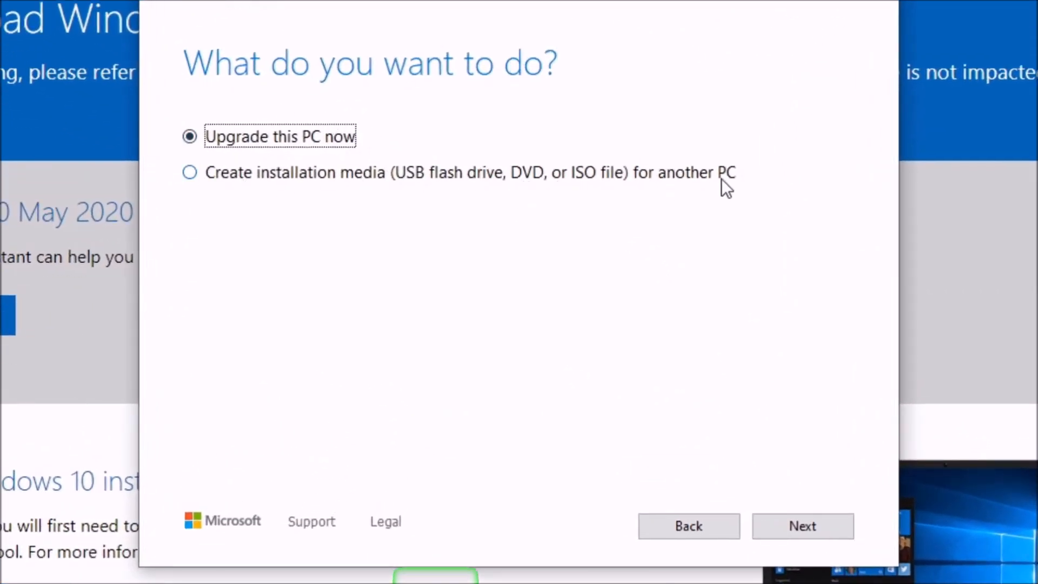
left_click(190, 171)
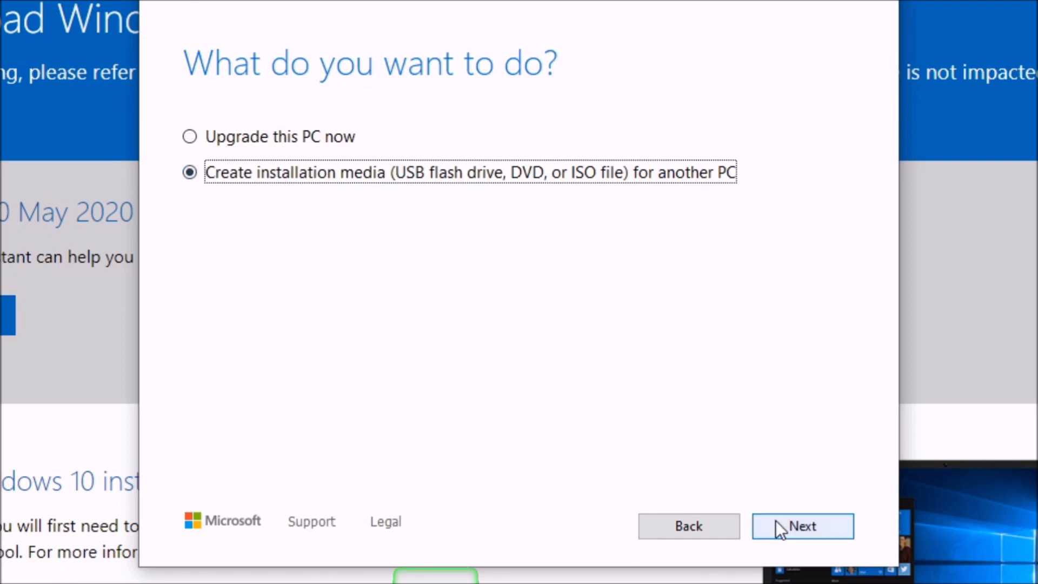
Continue to language/edition, keep English (United States) and Windows 10, and reach the Architecture choices
left_click(801, 525)
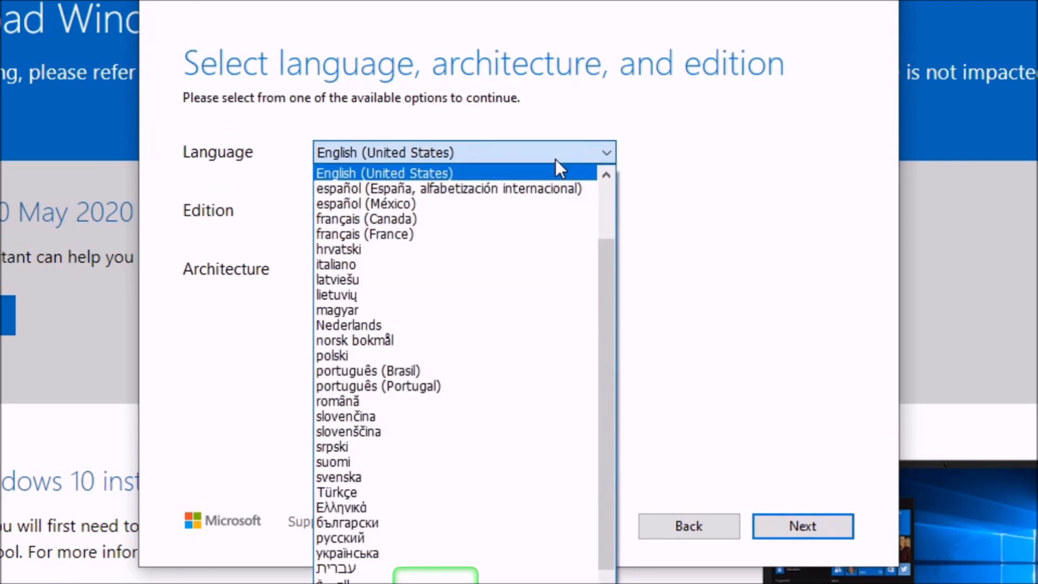
left_click(384, 173)
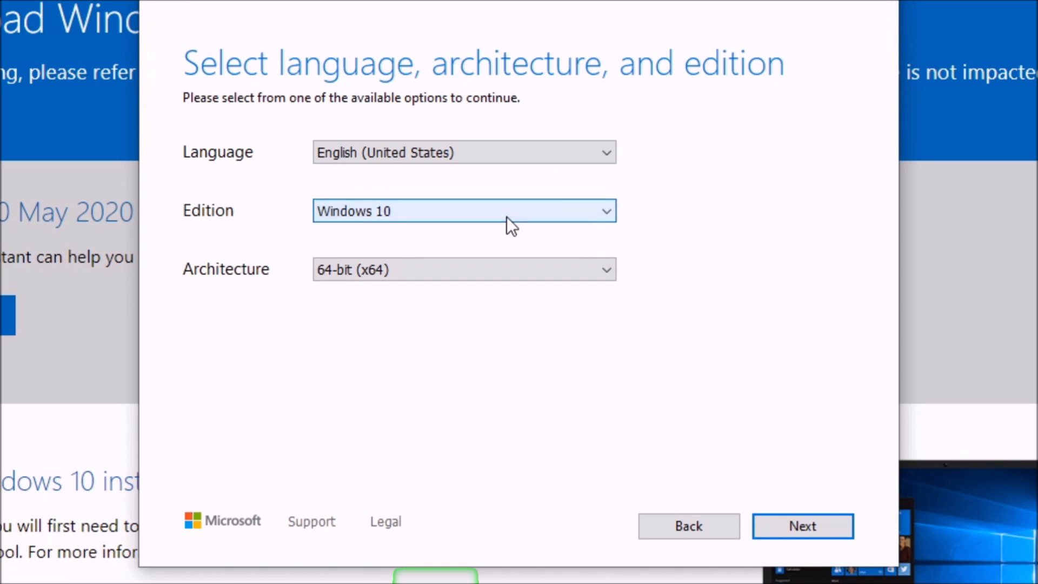
left_click(464, 269)
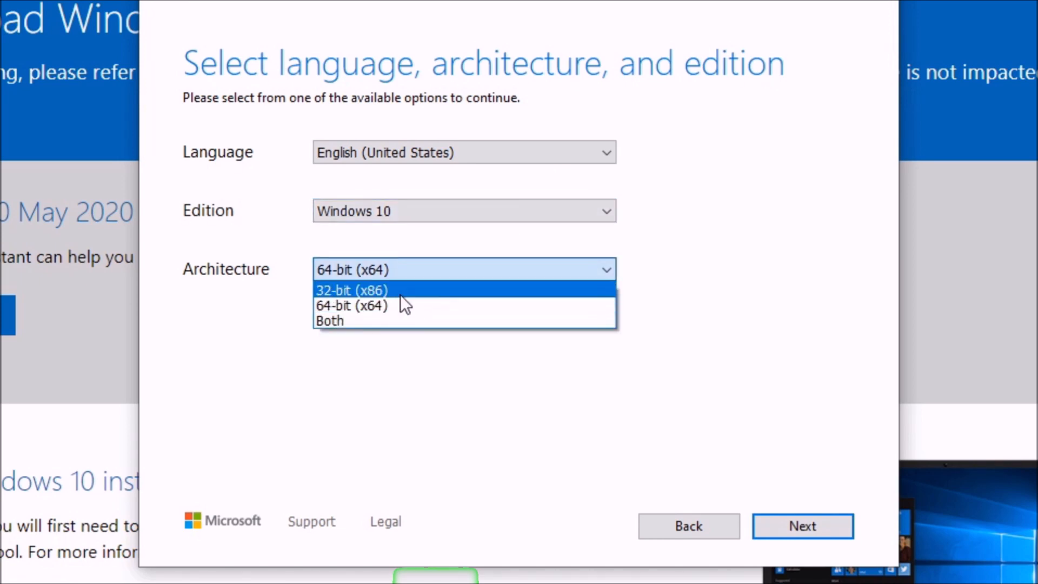
mouse_move(390, 306)
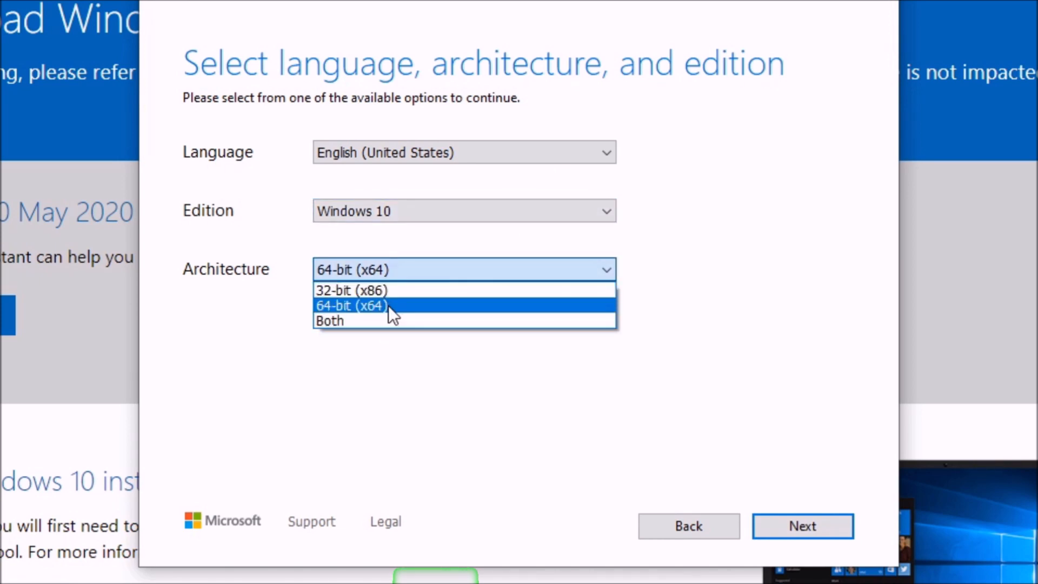
Confirm 64-bit (x64), keep USB flash drive as media, select drive F: and start preparing it
left_click(801, 526)
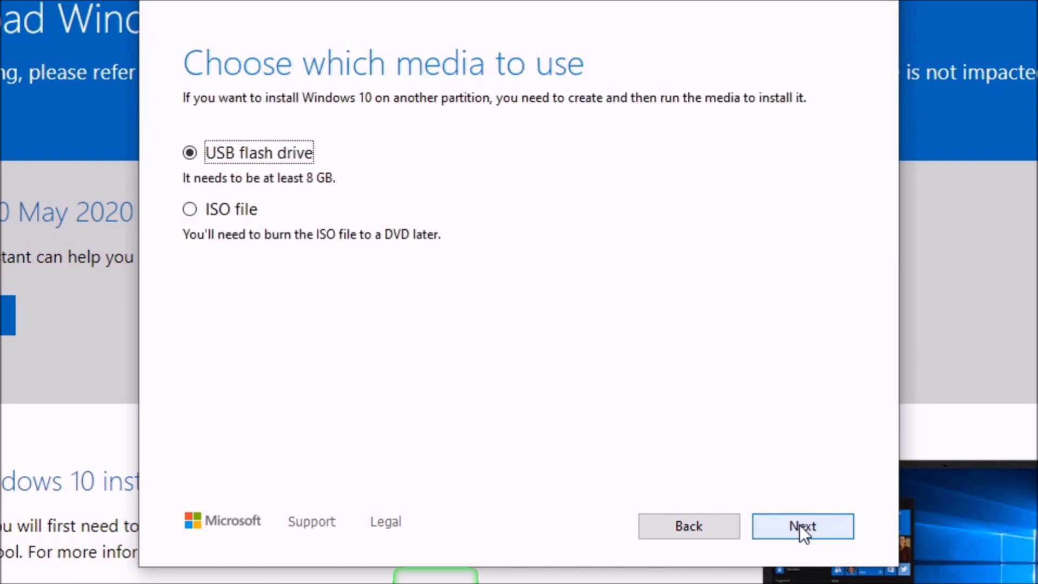
mouse_move(403, 285)
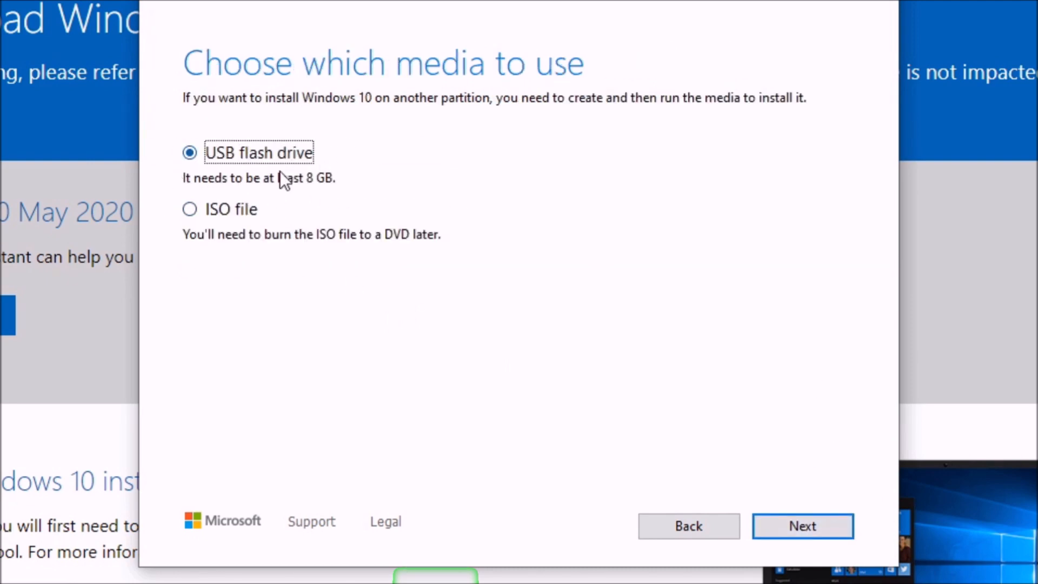
mouse_move(514, 151)
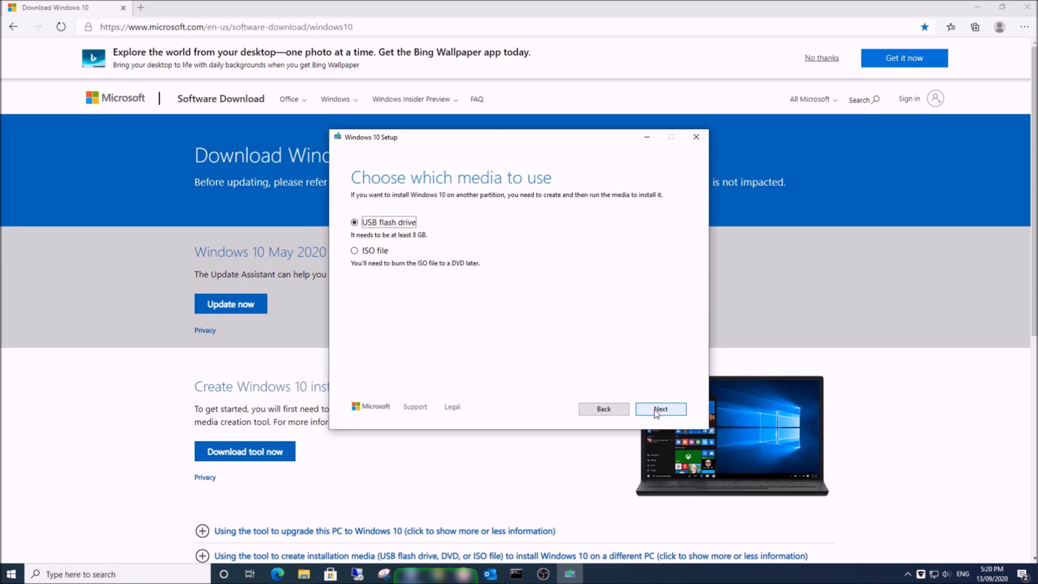
left_click(659, 408)
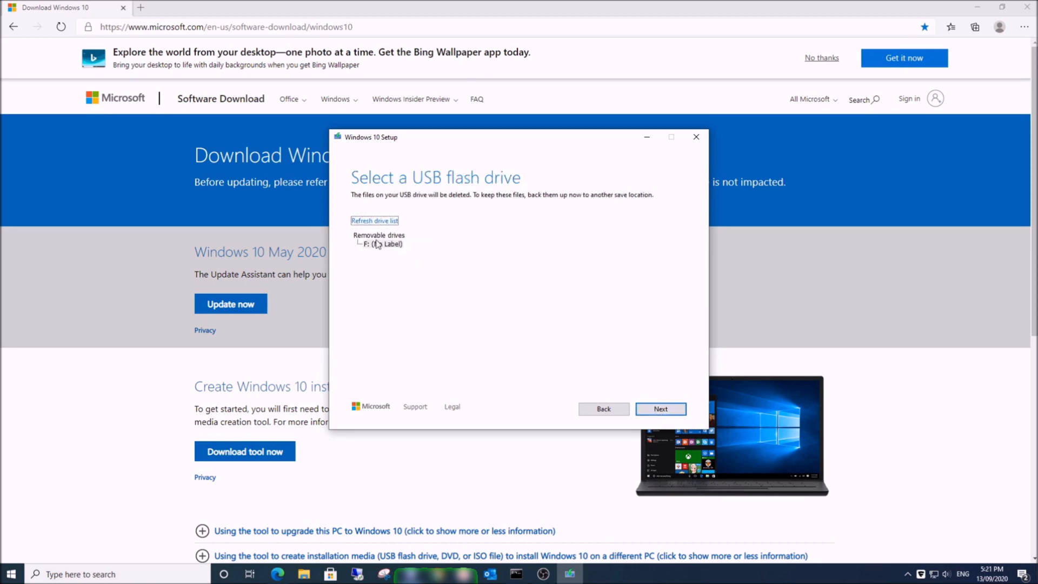
left_click(659, 408)
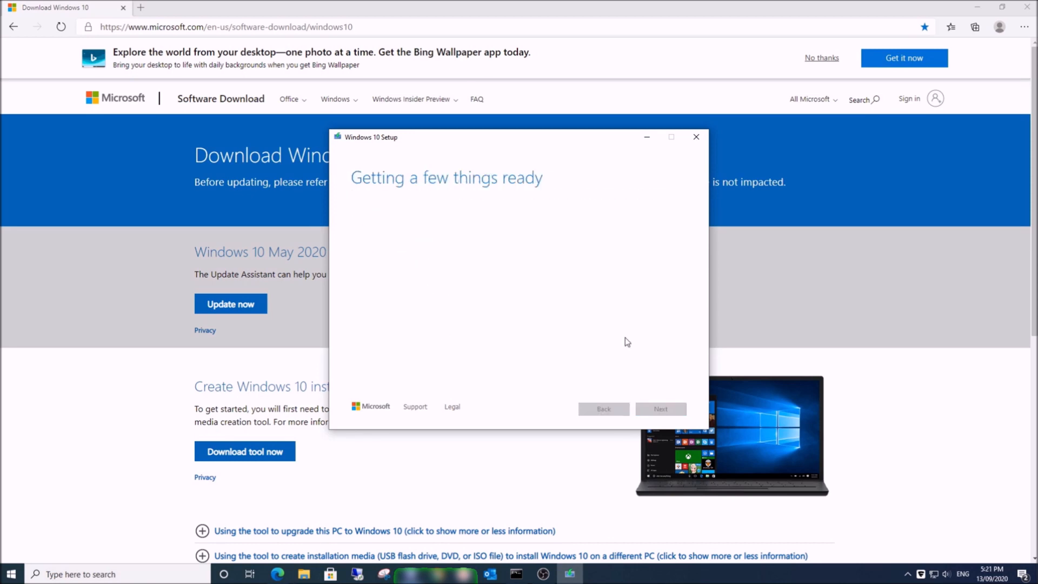